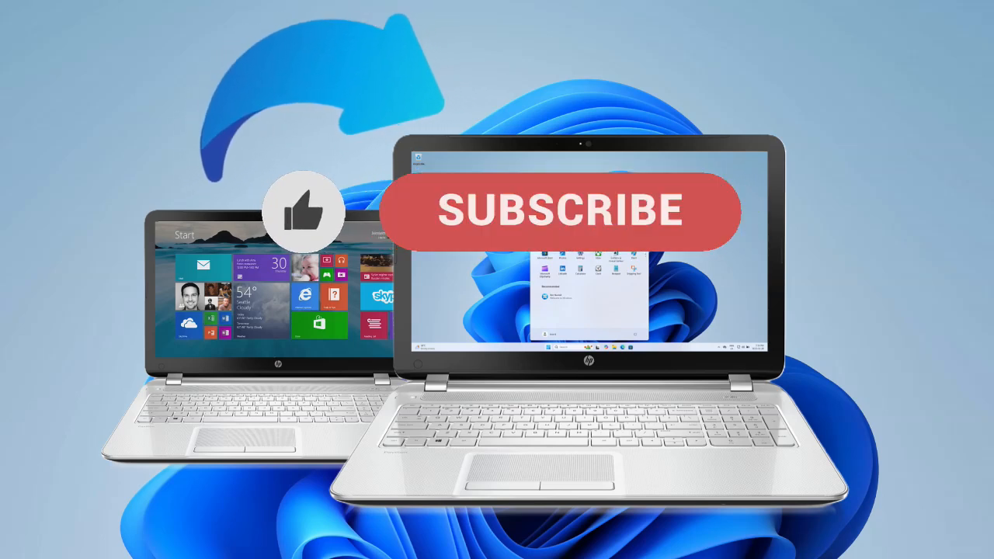
Step: Play the intro until the HP laptop showing the Windows 11 desktop appears
left_click(561, 211)
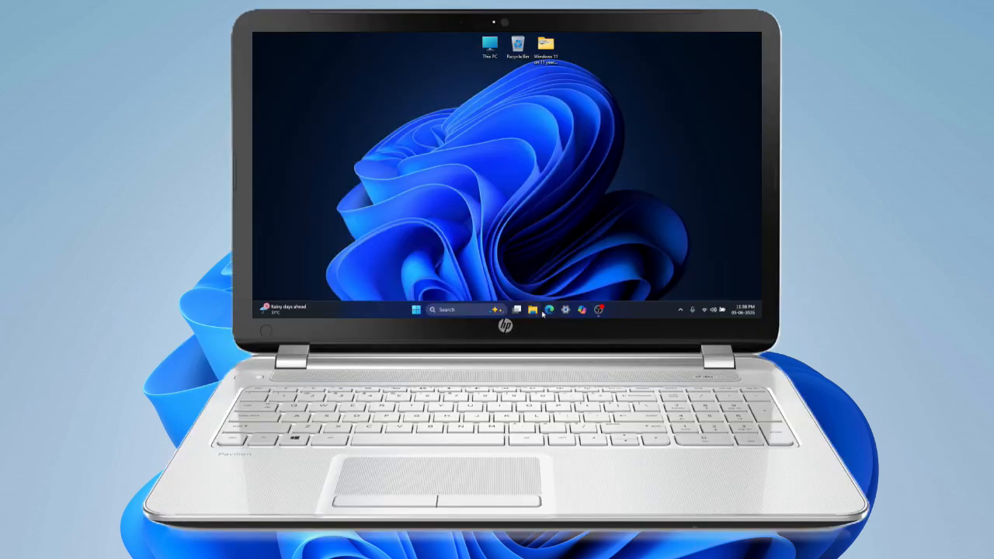
mouse_move(549, 310)
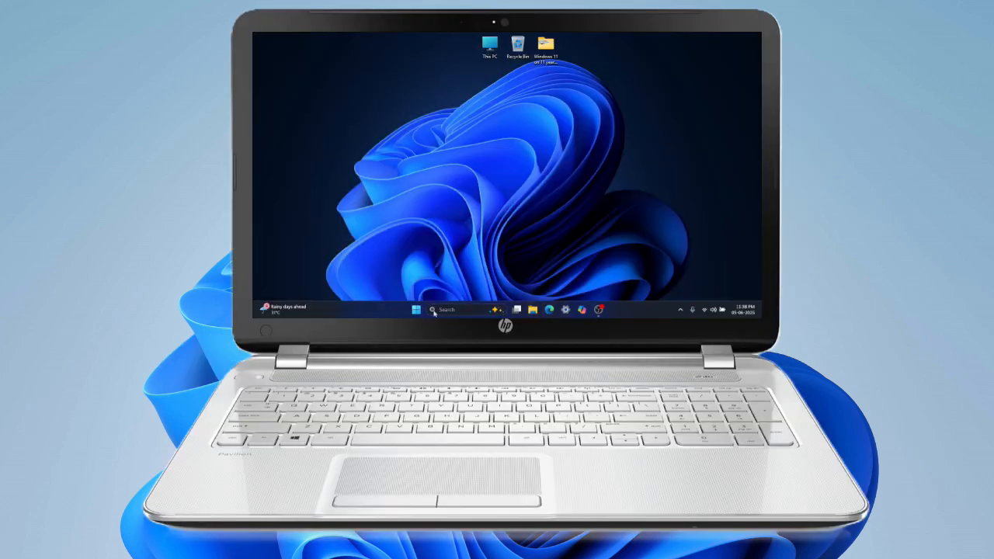
Step: Open the taskbar search panel with recent items and today's highlights
left_click(417, 310)
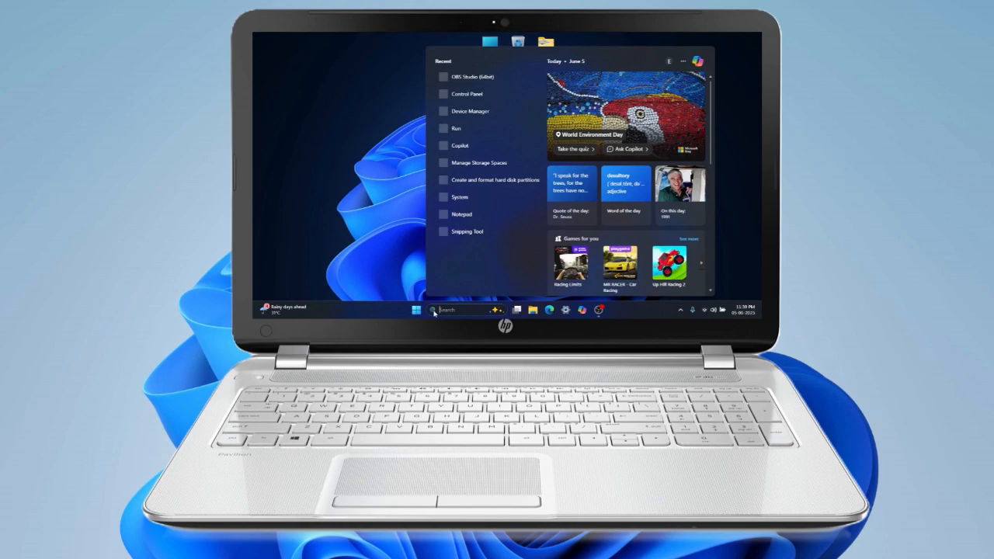
Step: Launch the Run dialog from the search panel's Recent list
left_click(456, 128)
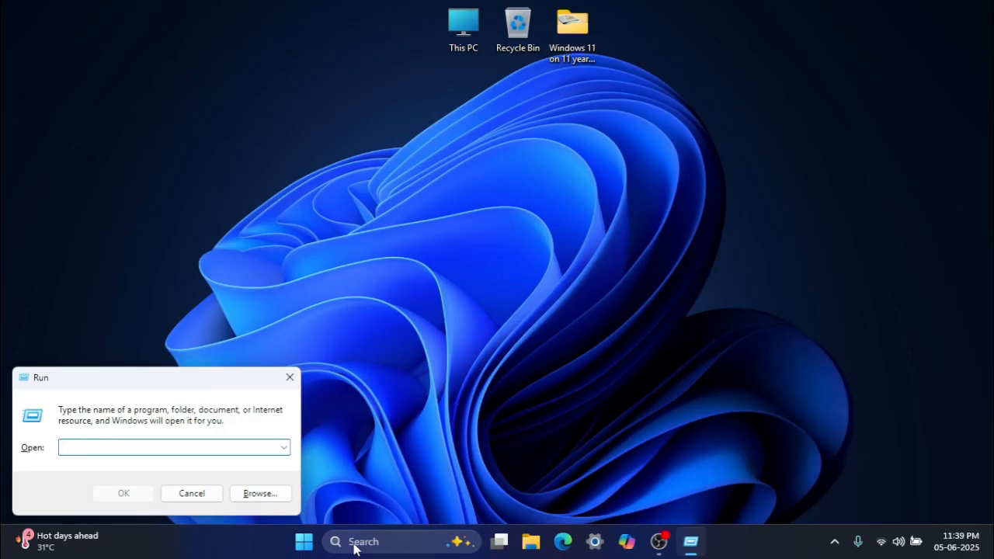
Step: Run tpm.msc and maximize TPM Management, which reports no compatible TPM found
type("tpm.msc")
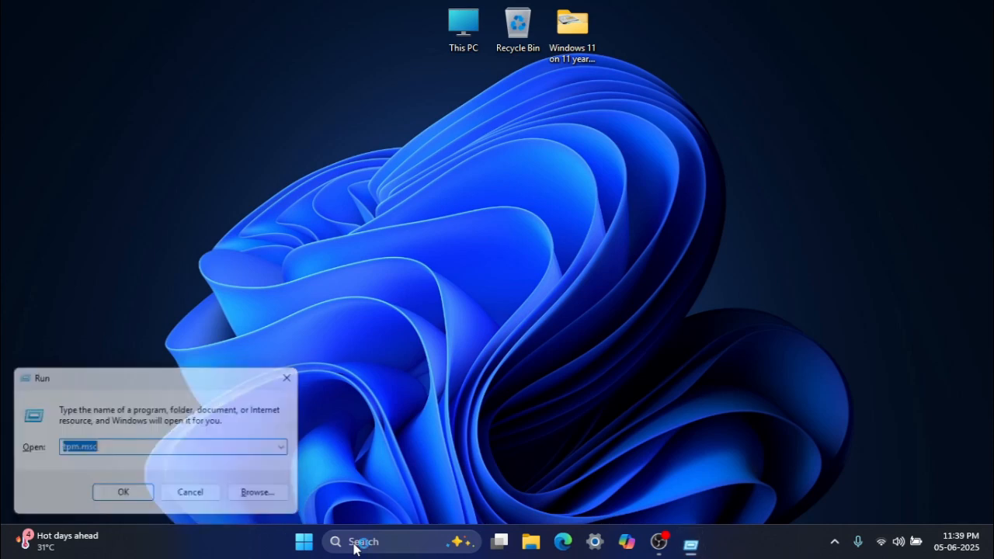
left_click(123, 491)
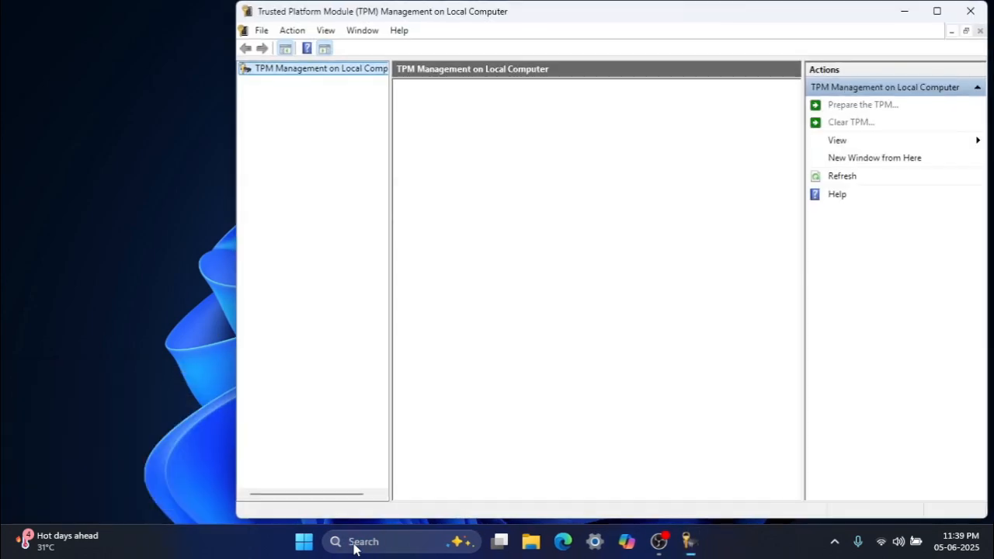
left_click(842, 175)
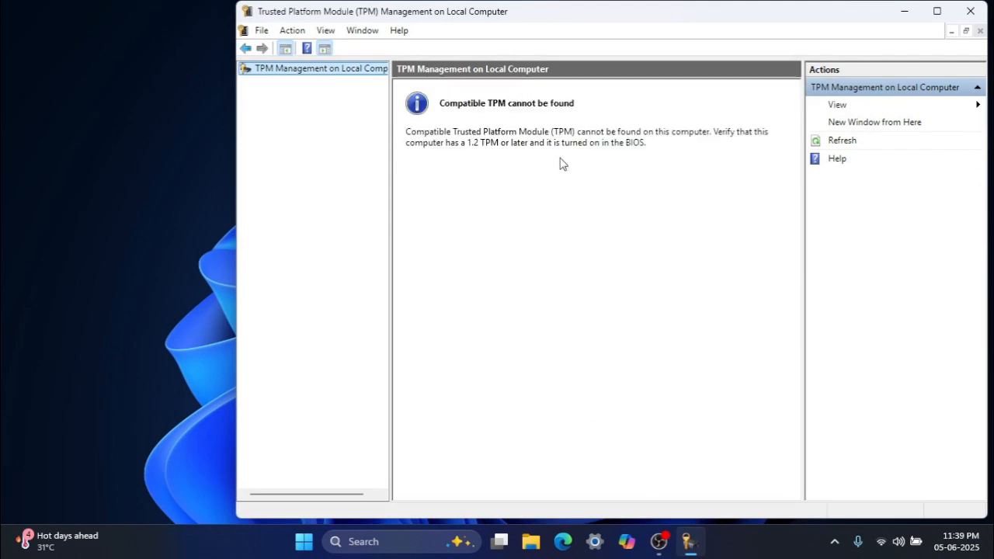
left_click(938, 11)
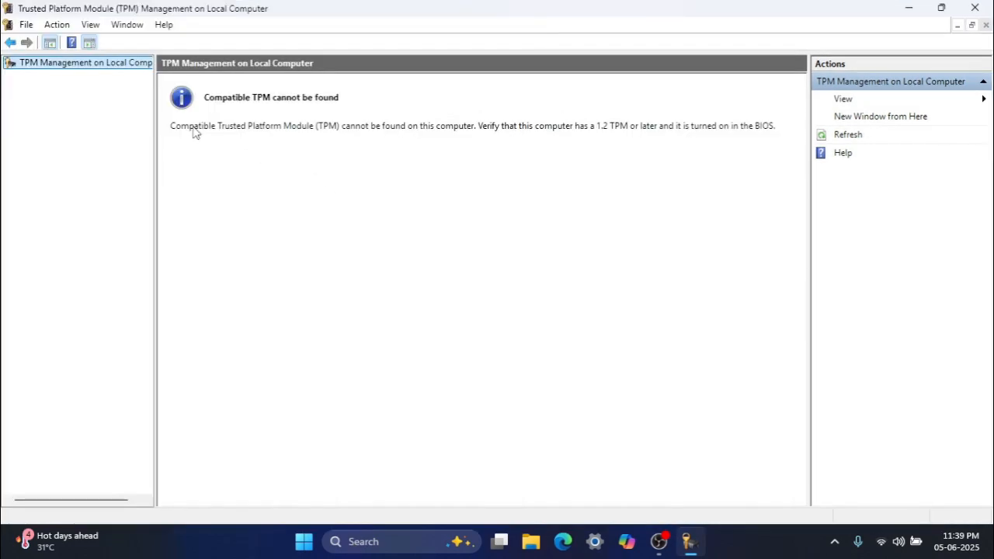
mouse_move(474, 132)
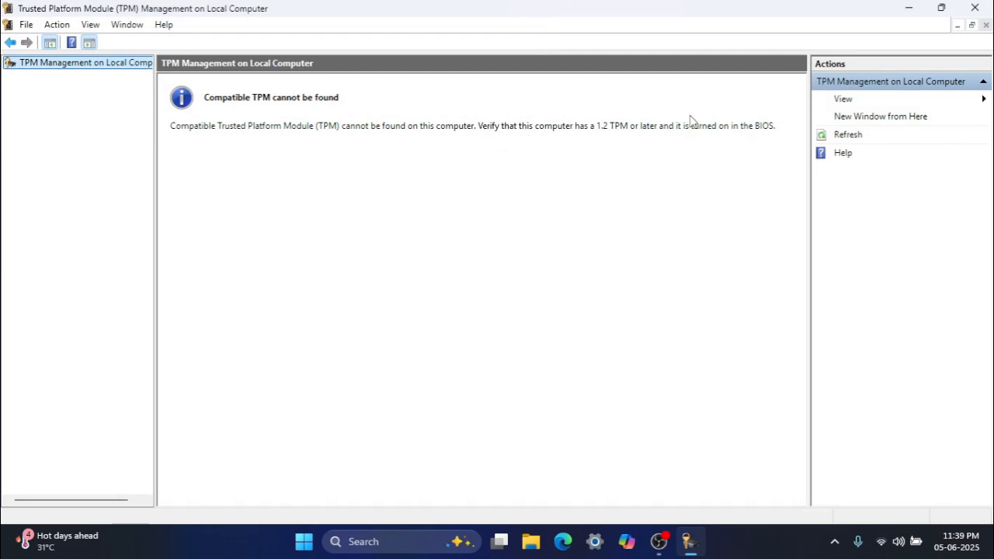
mouse_move(682, 173)
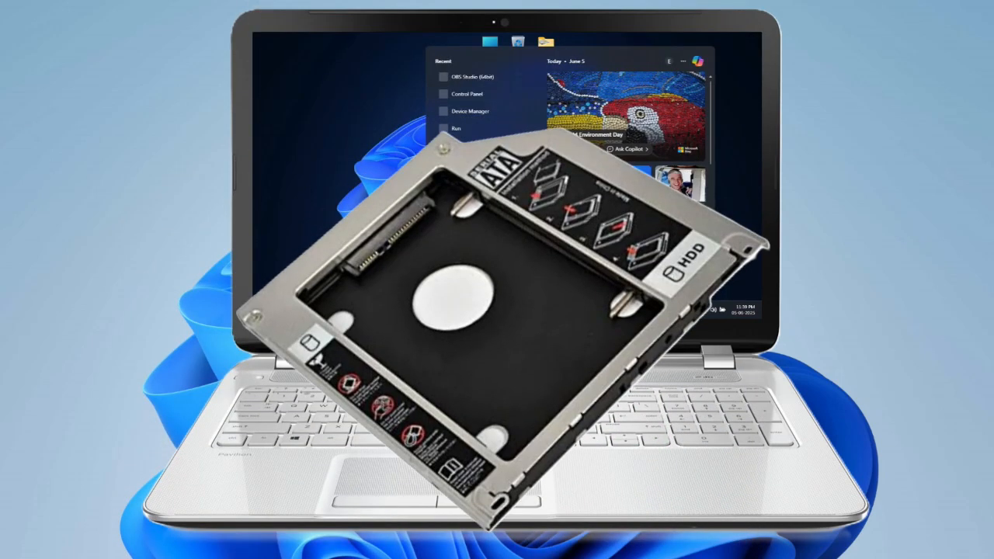
Step: Bring up Microsoft Edge on a fresh new tab page
left_click(579, 541)
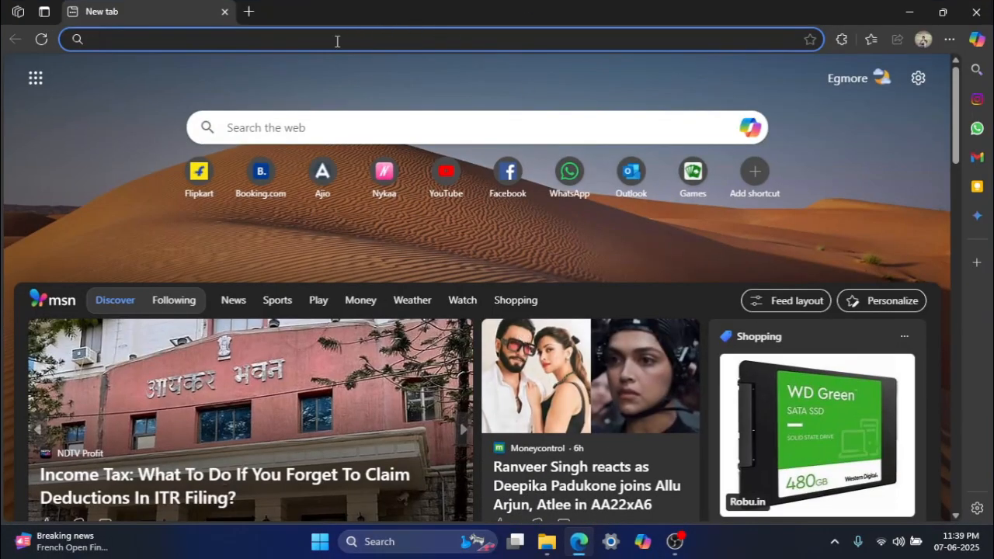
Step: Google 'windows 11 requirements' and open Microsoft's Windows 11 Specs and System Requirements page
type("windows 11 requirements")
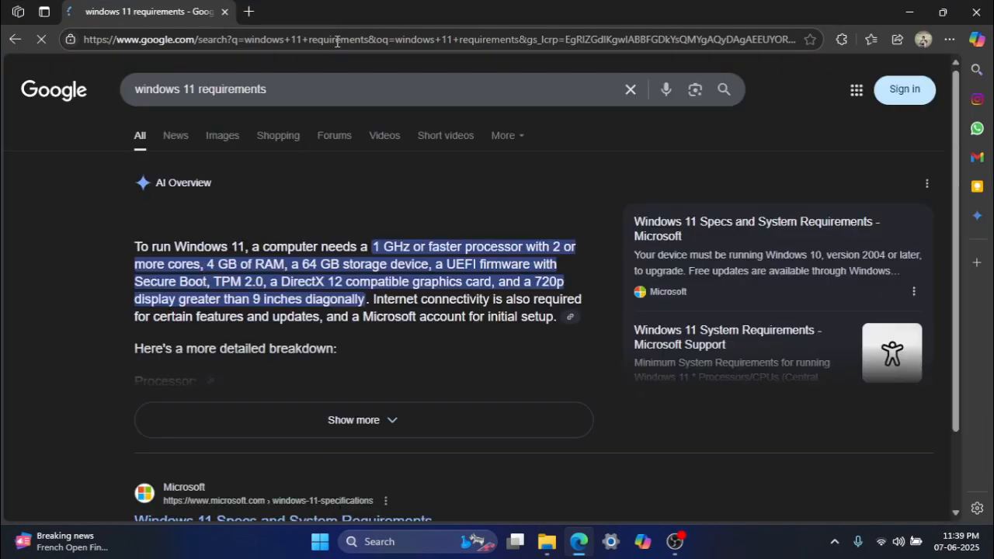
scroll("down", 3)
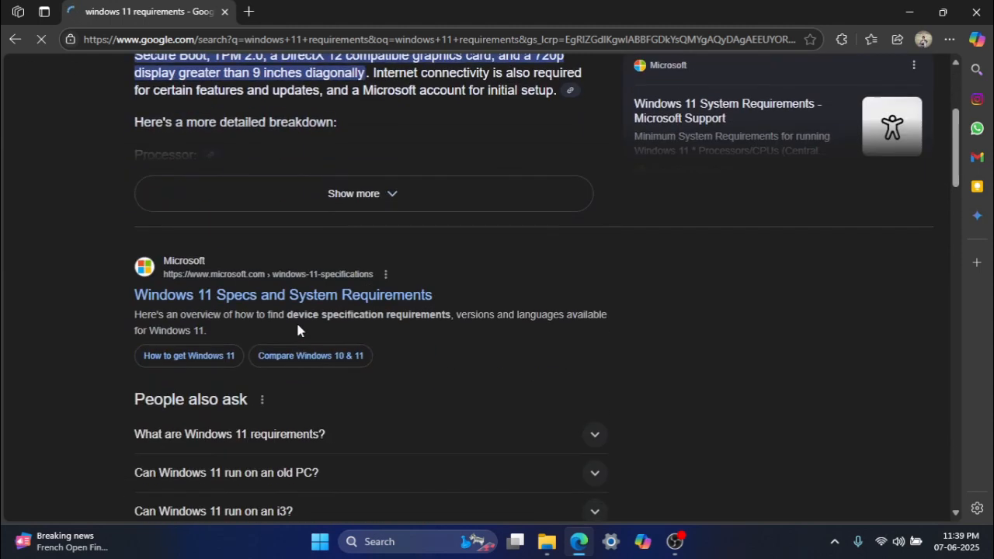
left_click(283, 294)
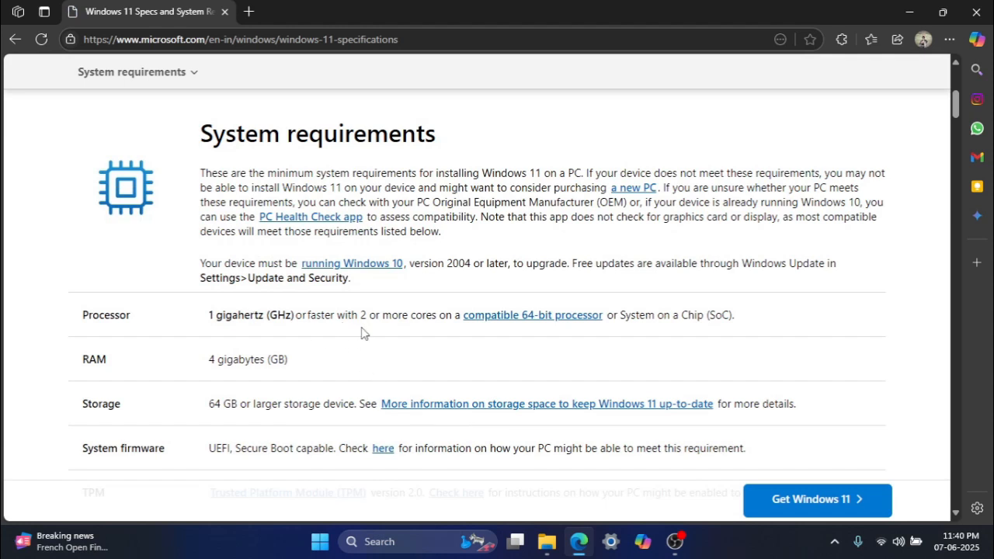
mouse_move(314, 351)
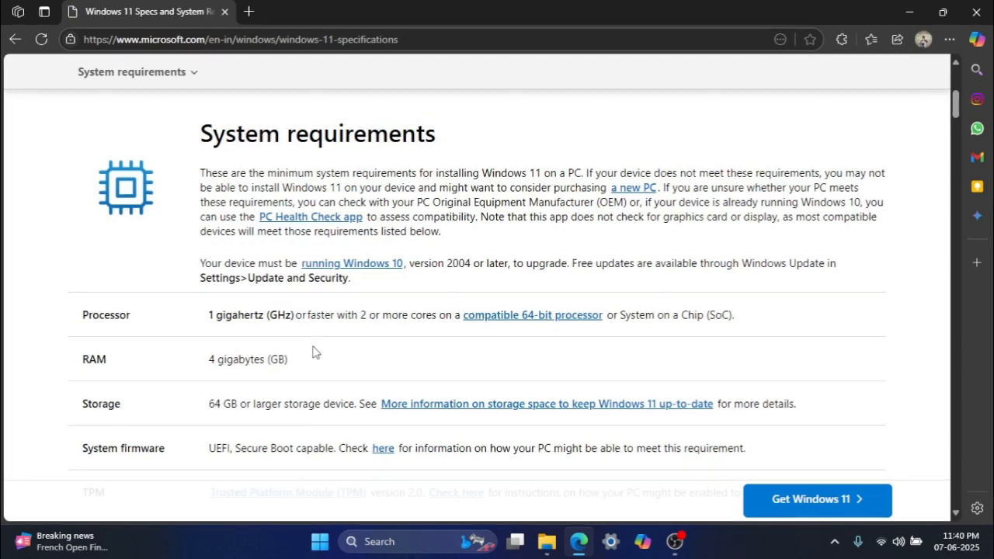
scroll("down", 3)
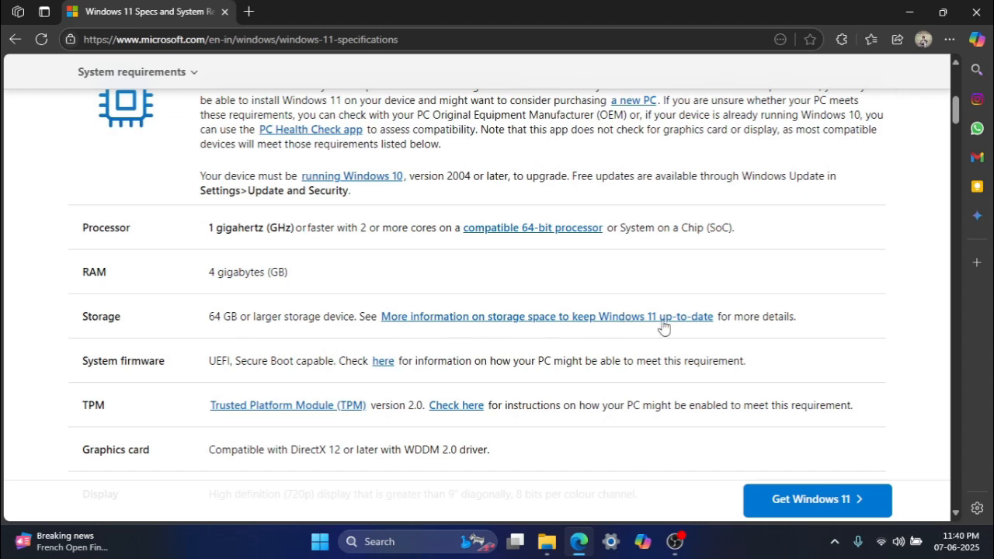
scroll("up", 3)
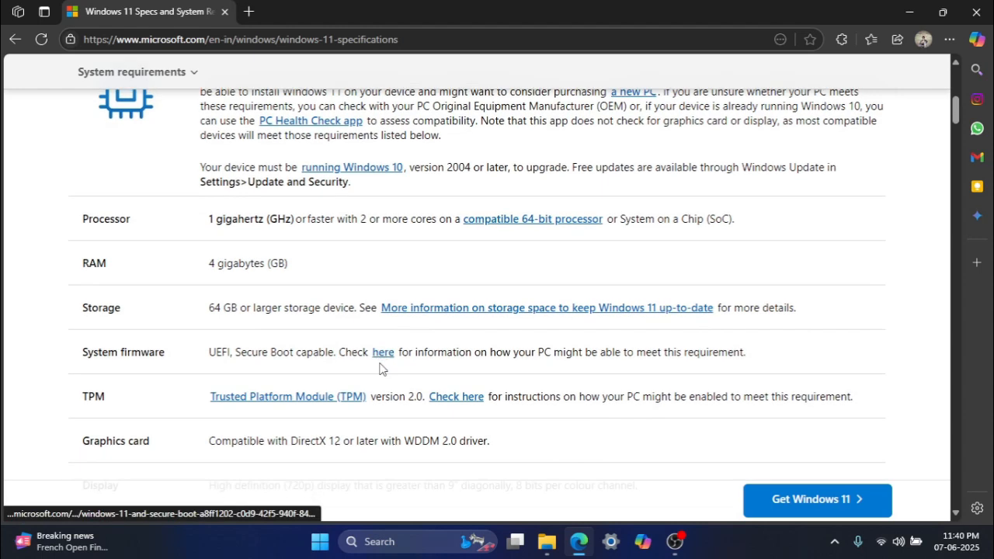
scroll("down", 3)
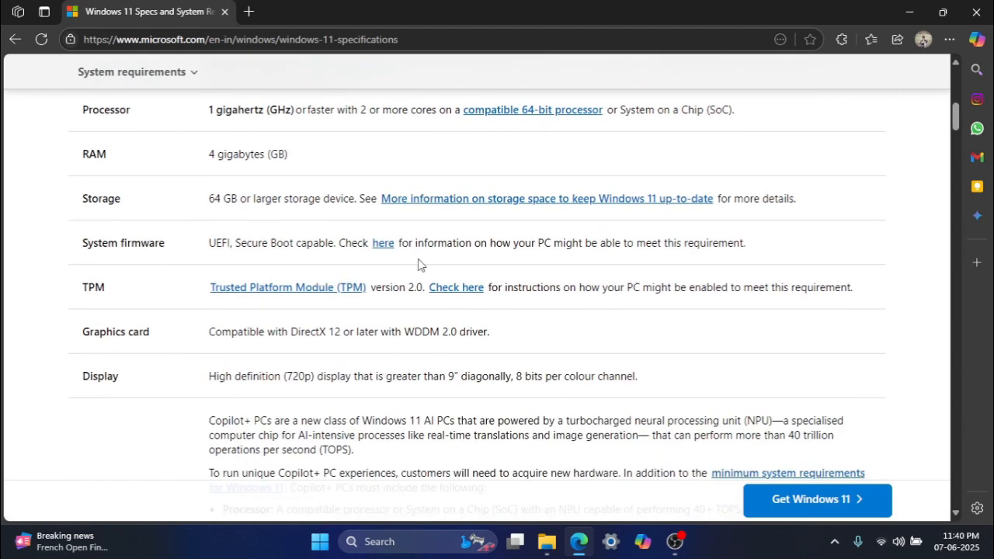
mouse_move(318, 316)
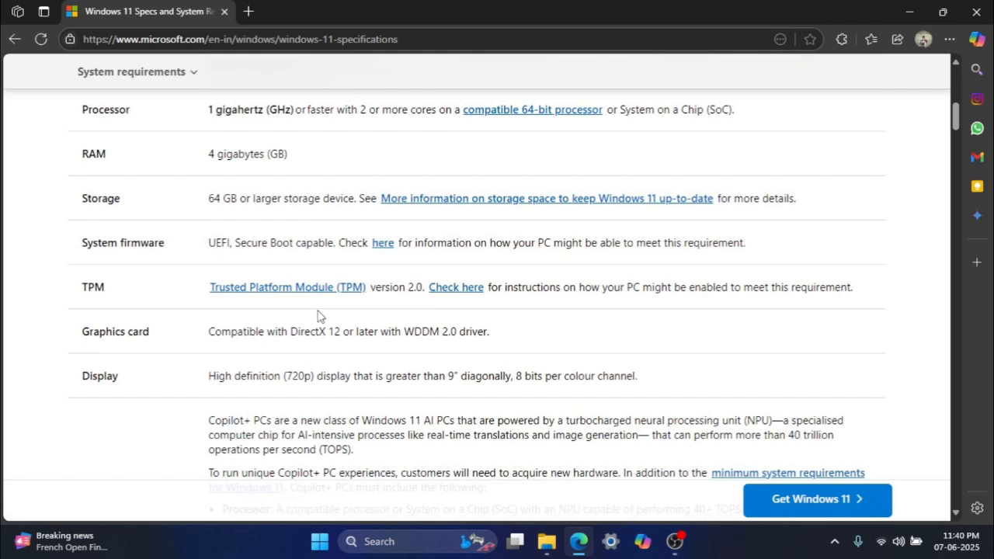
mouse_move(370, 355)
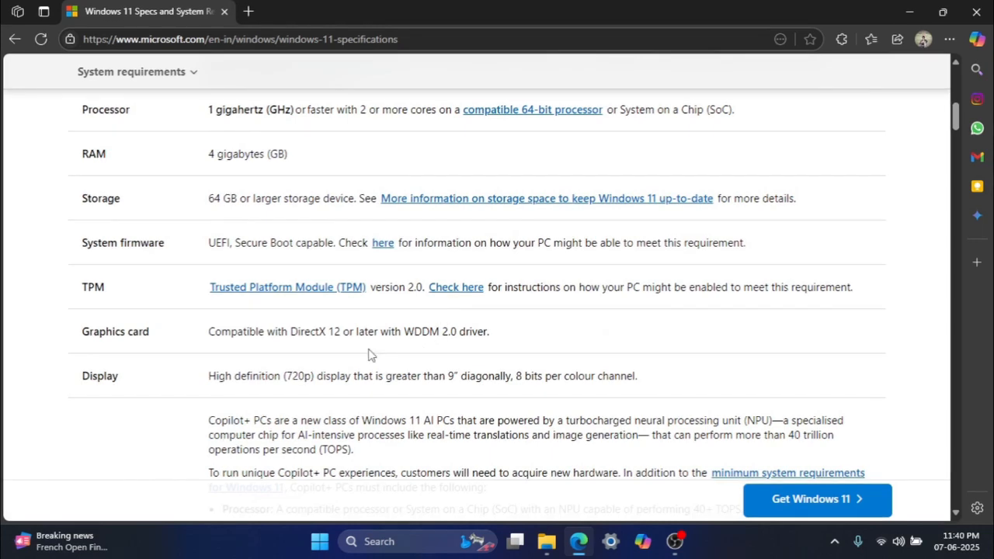
scroll("down", 3)
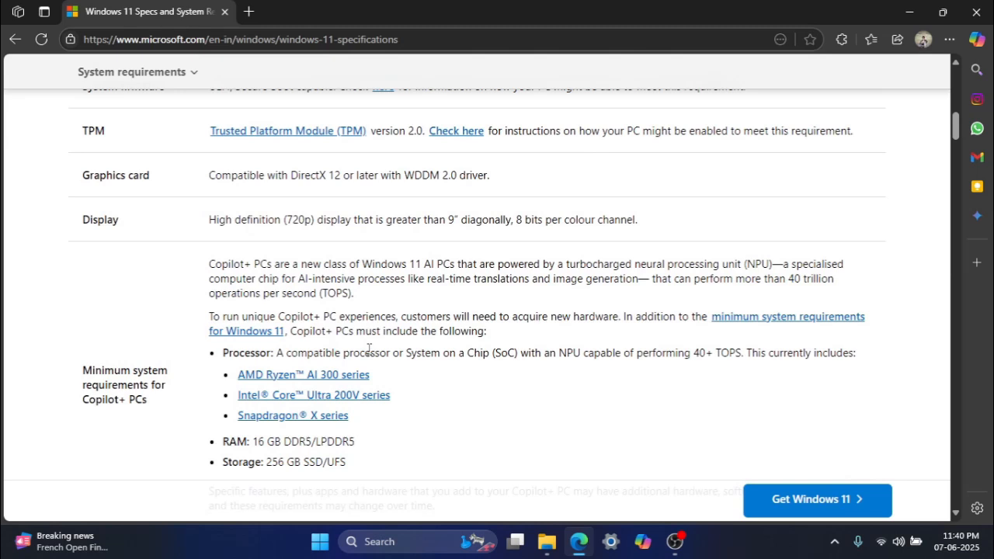
mouse_move(497, 235)
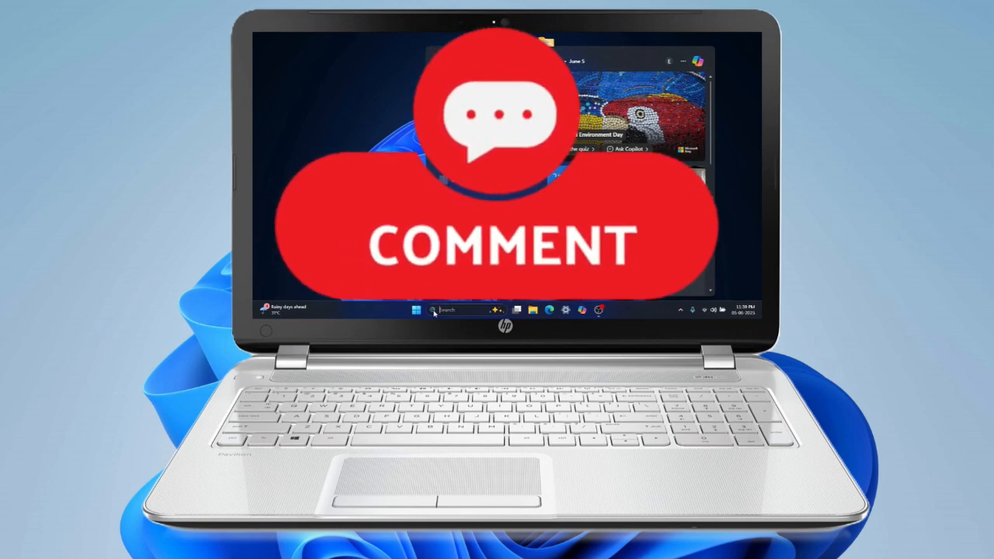
left_click(415, 309)
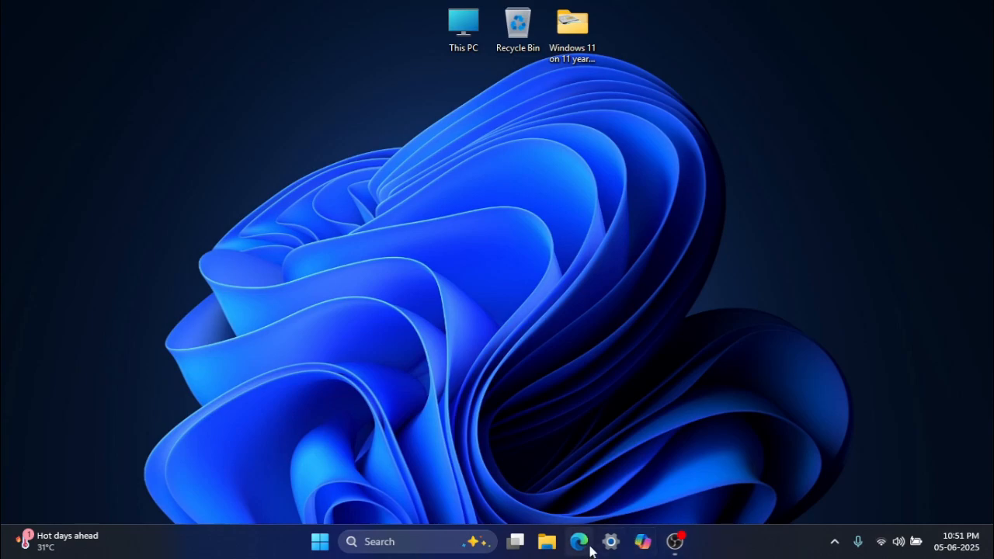
Step: Search Google for geekbench in Edge and open the Geekbench 6 Cross-Platform Benchmark result
left_click(579, 541)
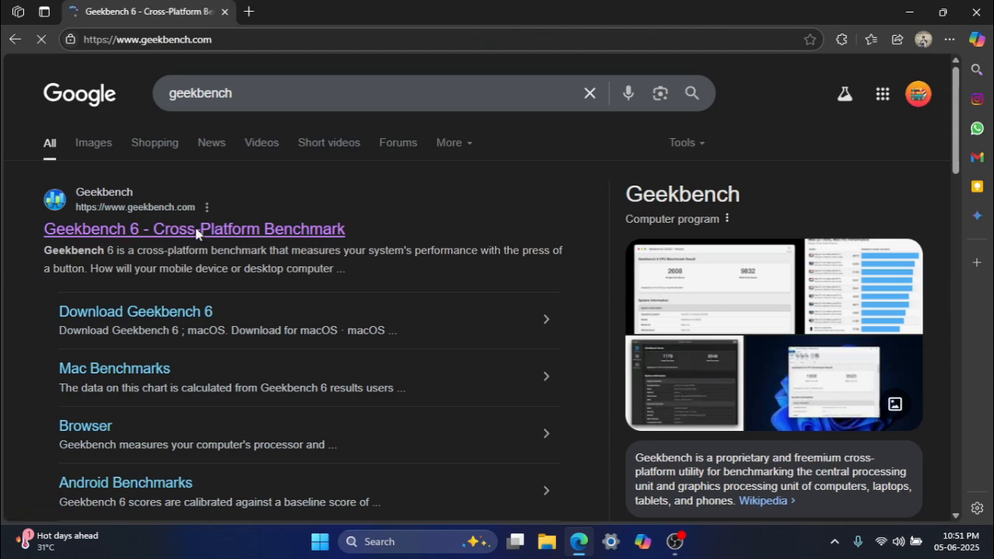
left_click(135, 312)
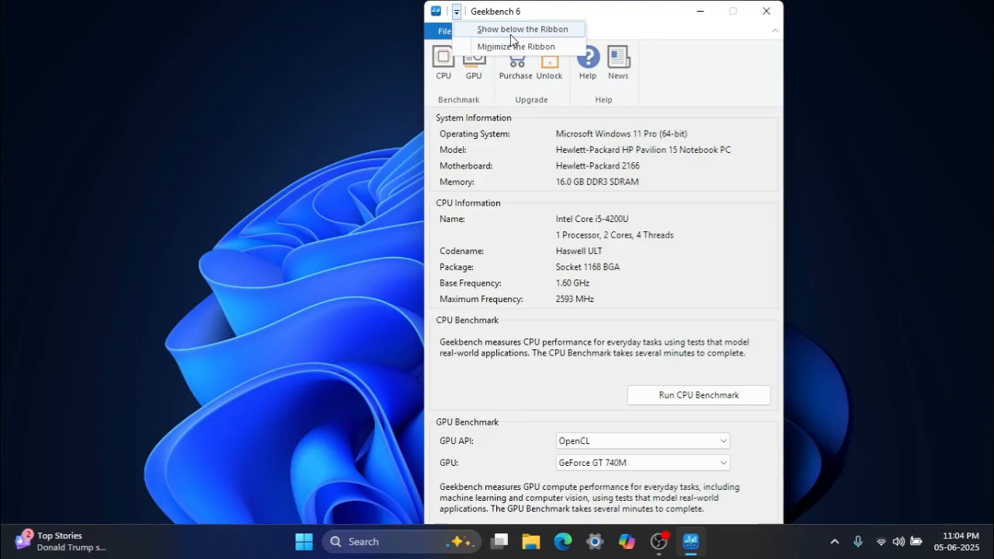
Step: Run the Geekbench 6 CPU benchmark, view the multi-core score chart, then close Geekbench
left_click(515, 46)
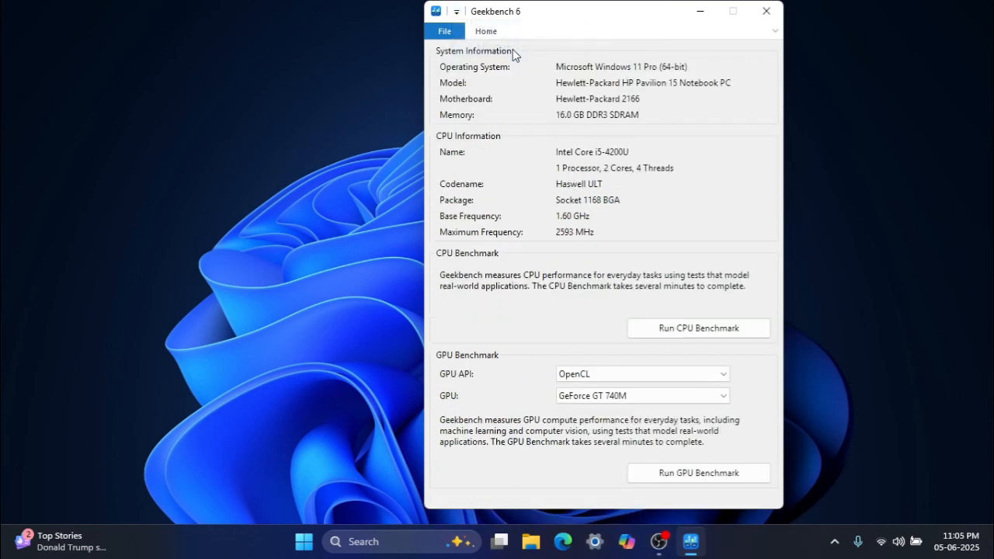
mouse_move(801, 371)
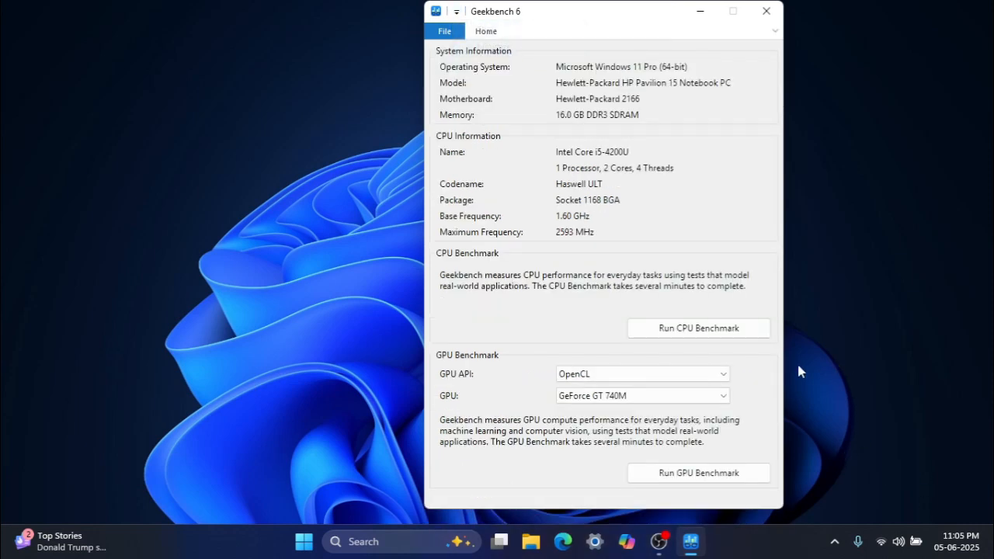
left_click(698, 327)
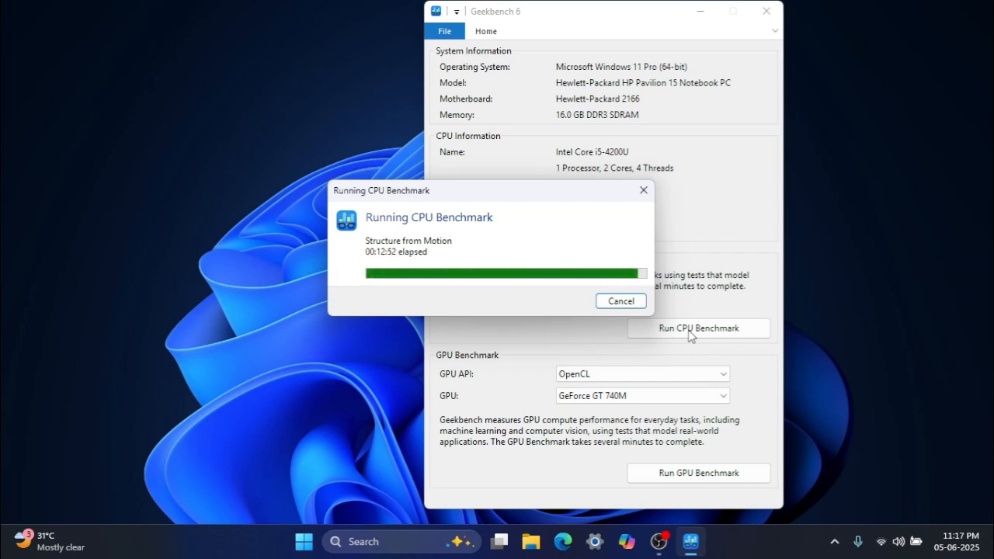
left_click(620, 301)
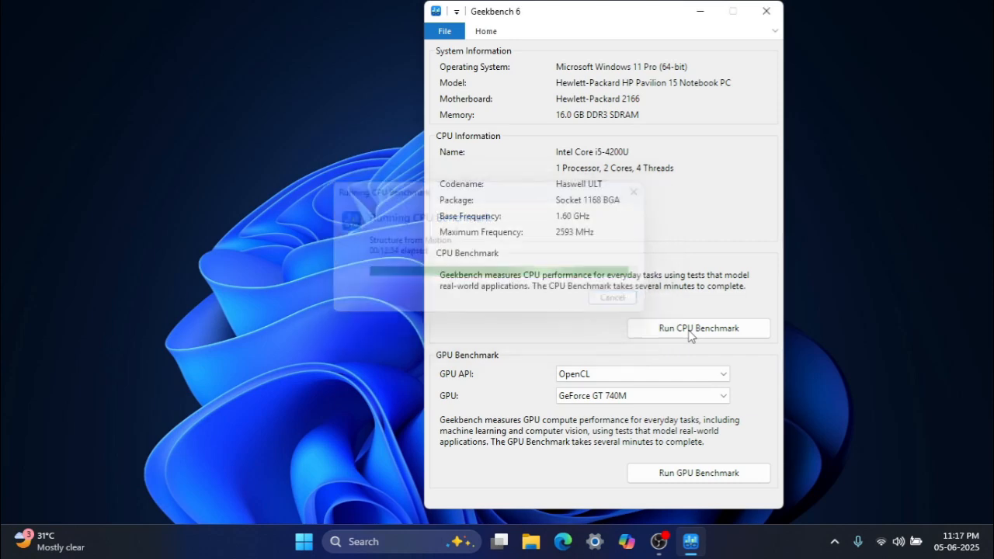
left_click(612, 297)
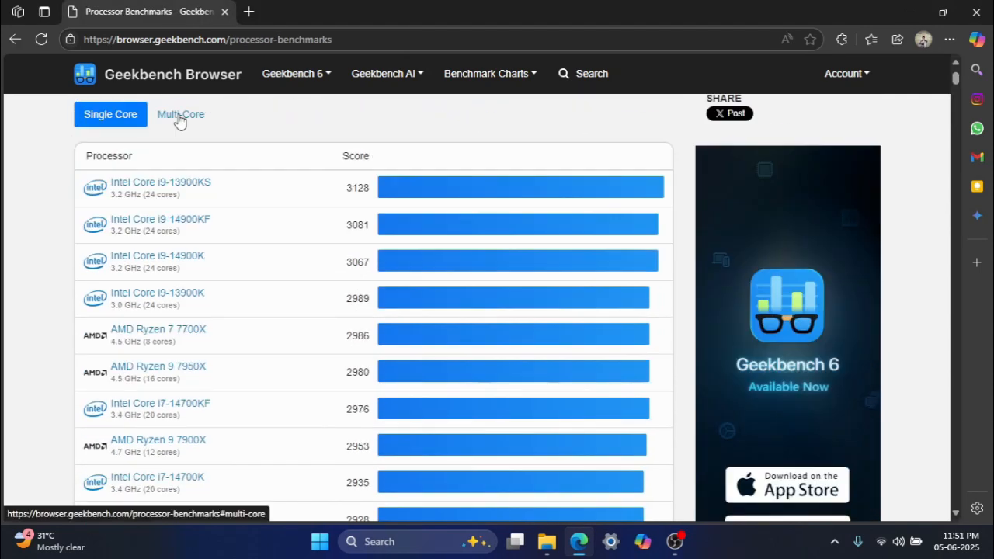
left_click(181, 114)
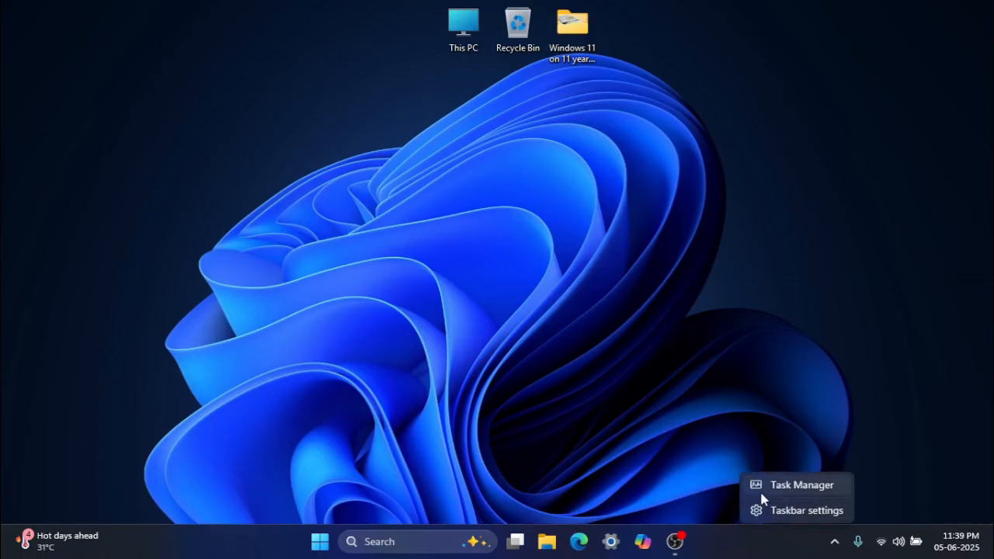
Step: Open Task Manager full screen, review Startup apps, then view GT 740M GPU performance
left_click(802, 485)
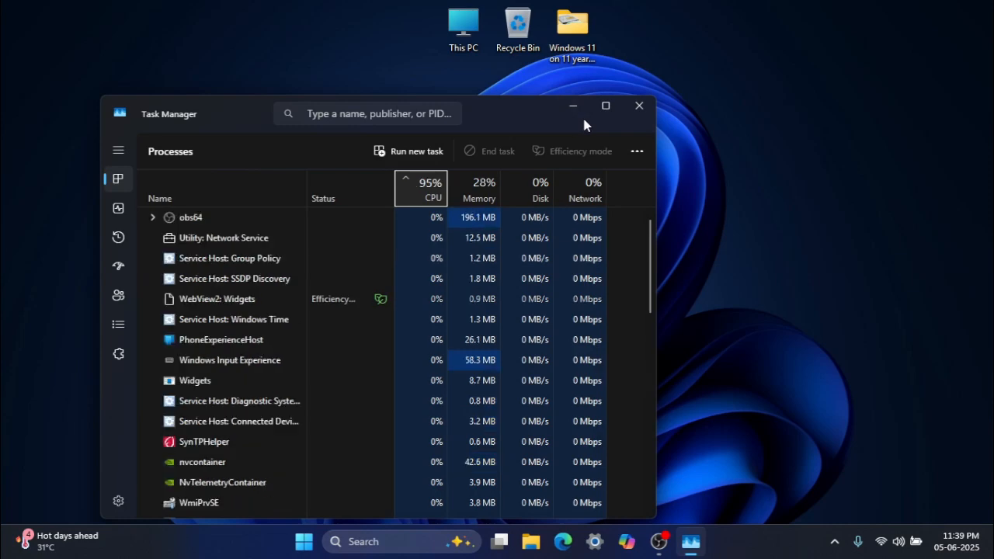
left_click(605, 106)
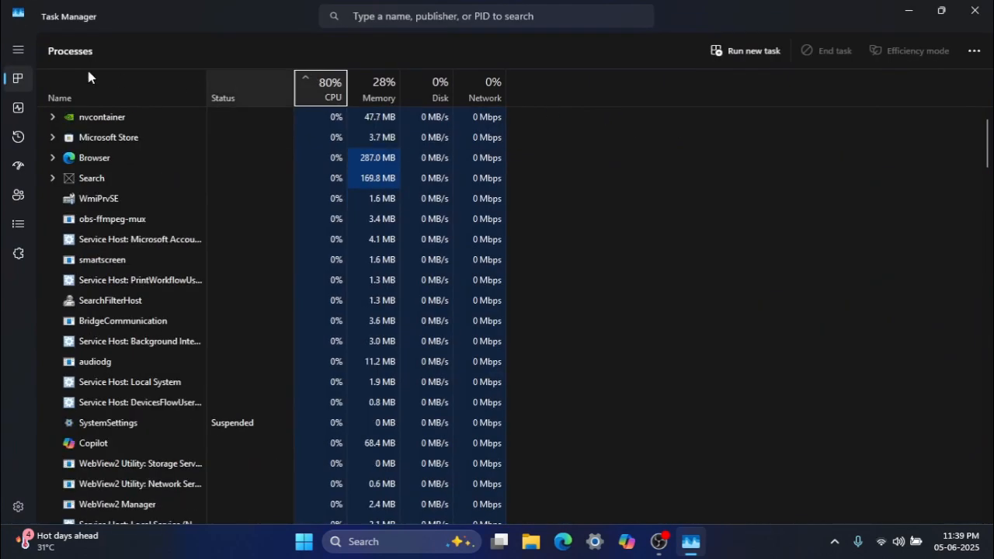
left_click(18, 165)
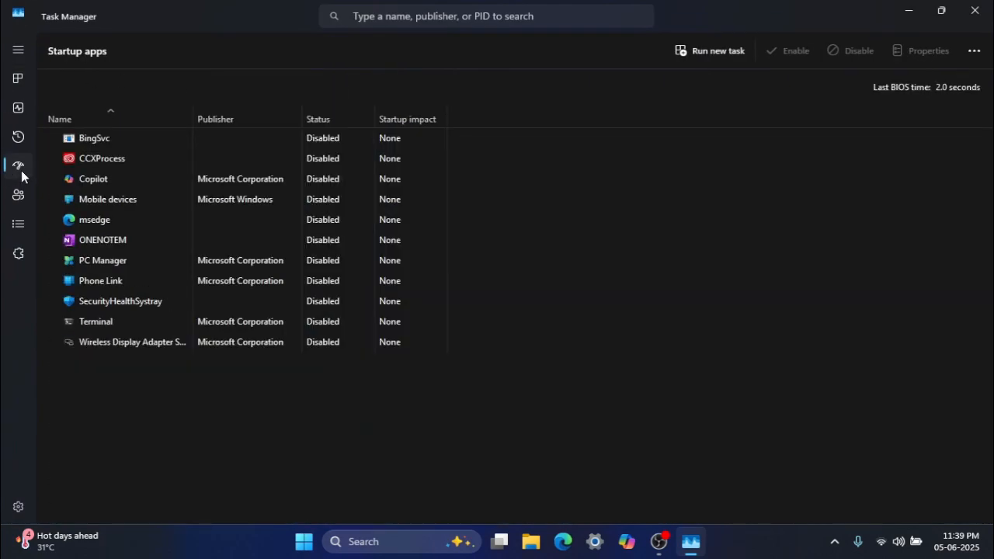
left_click(18, 107)
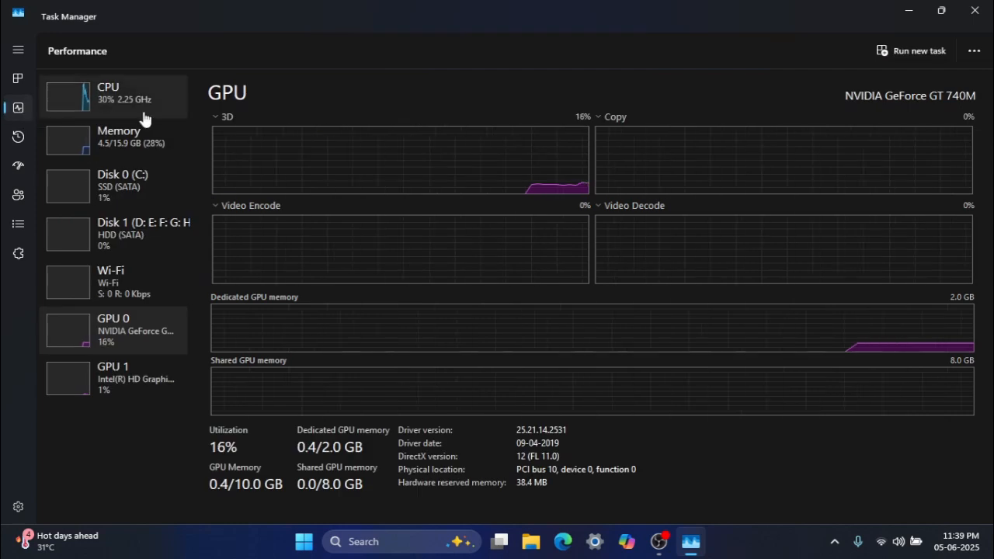
Step: View CPU details, then memory: 16.0 GB DDR3 at 1600 MHz, 2 of 2 slots
left_click(109, 94)
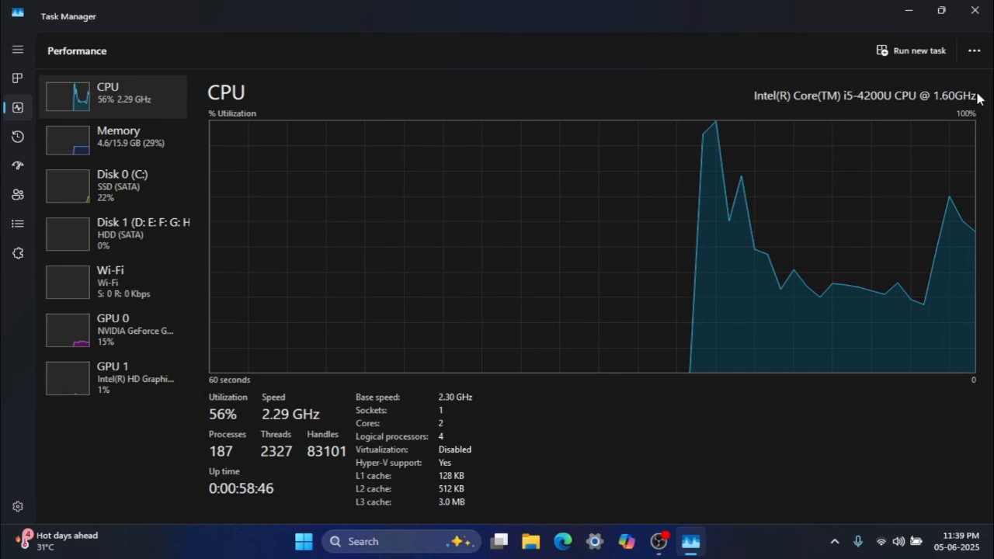
left_click(117, 140)
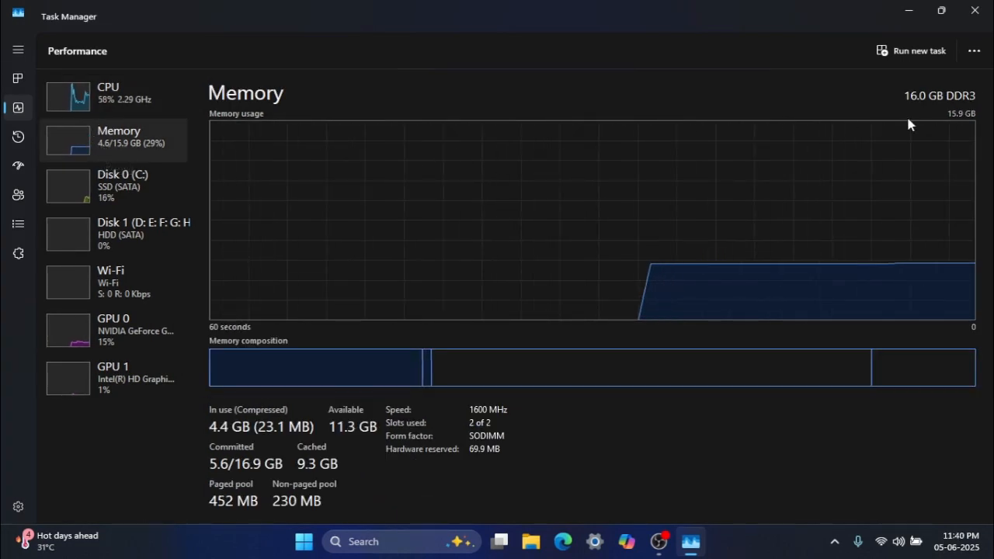
mouse_move(551, 455)
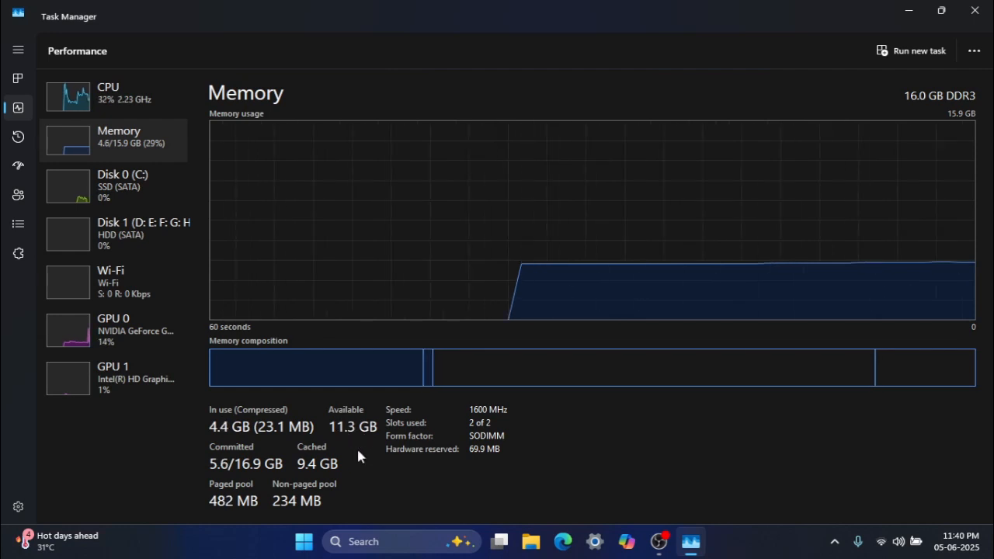
mouse_move(103, 203)
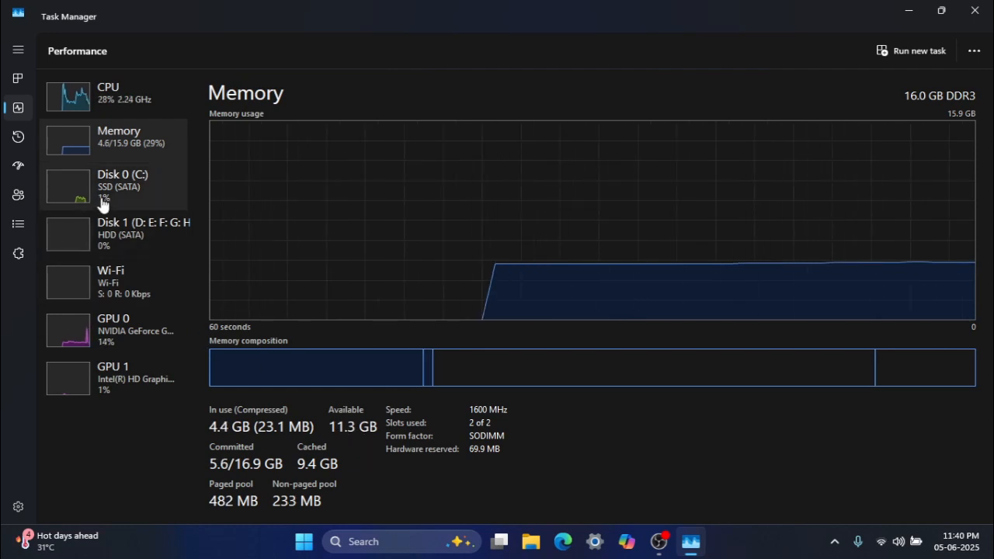
Step: View the Samsung SSD 870 EVO Disk 0, then the 932 GB HGST Disk 1, then Disk 0 again
left_click(122, 185)
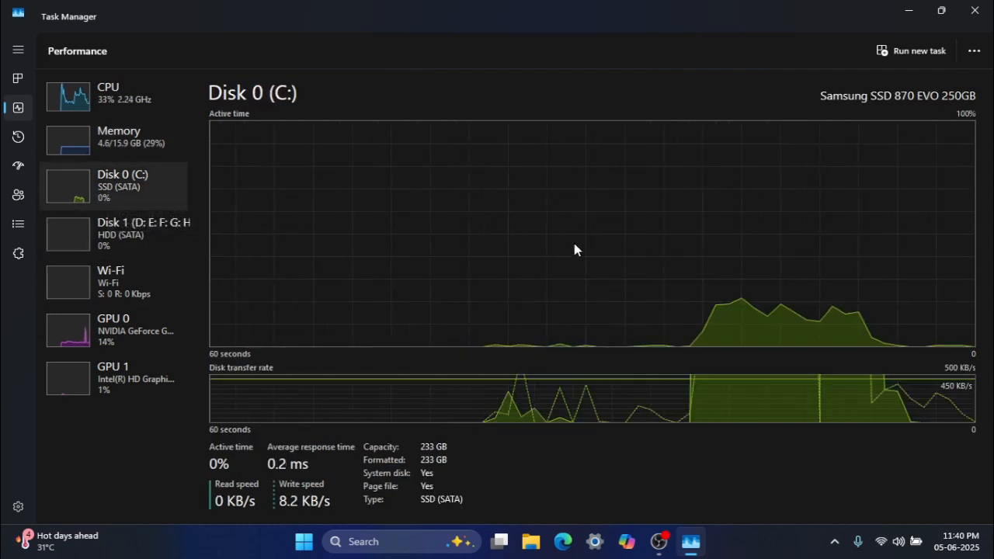
mouse_move(845, 101)
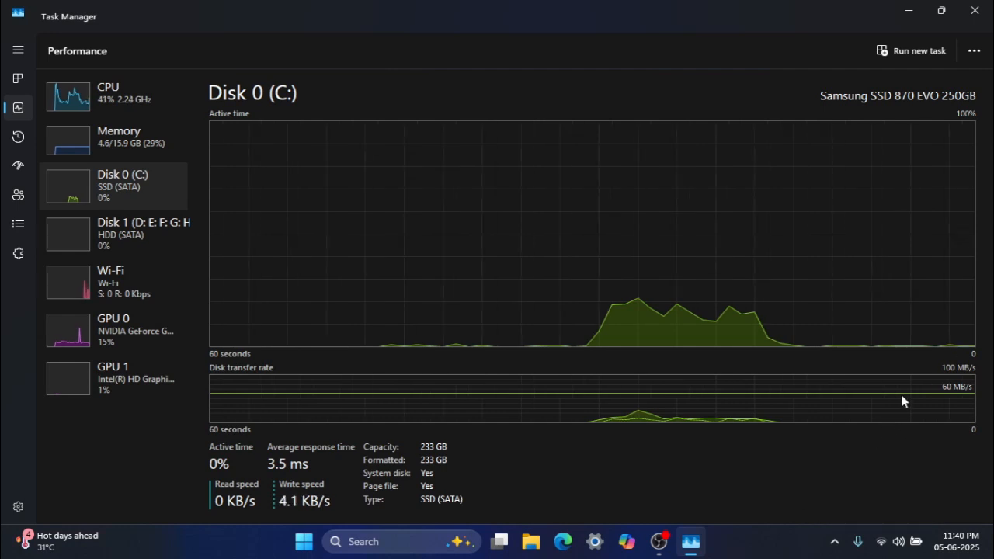
mouse_move(954, 378)
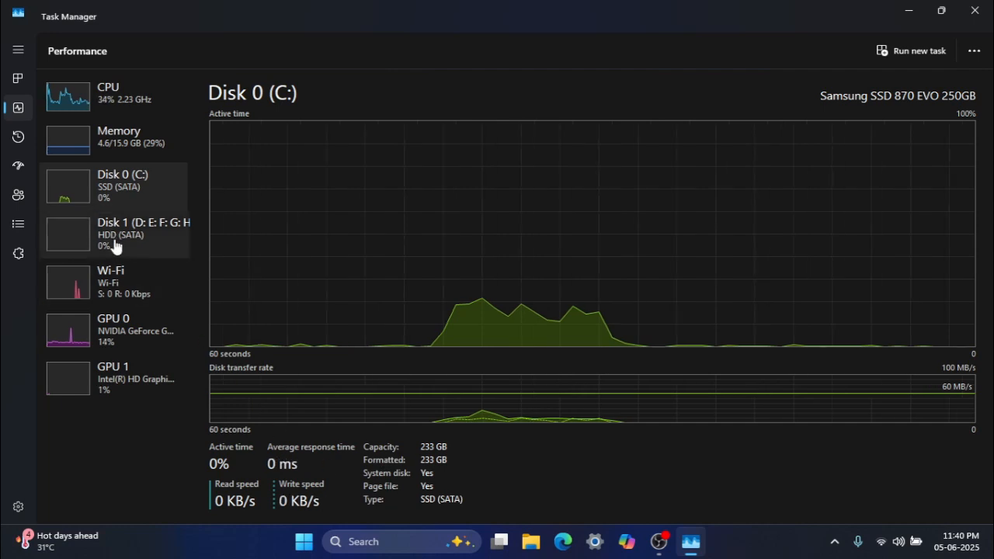
left_click(116, 233)
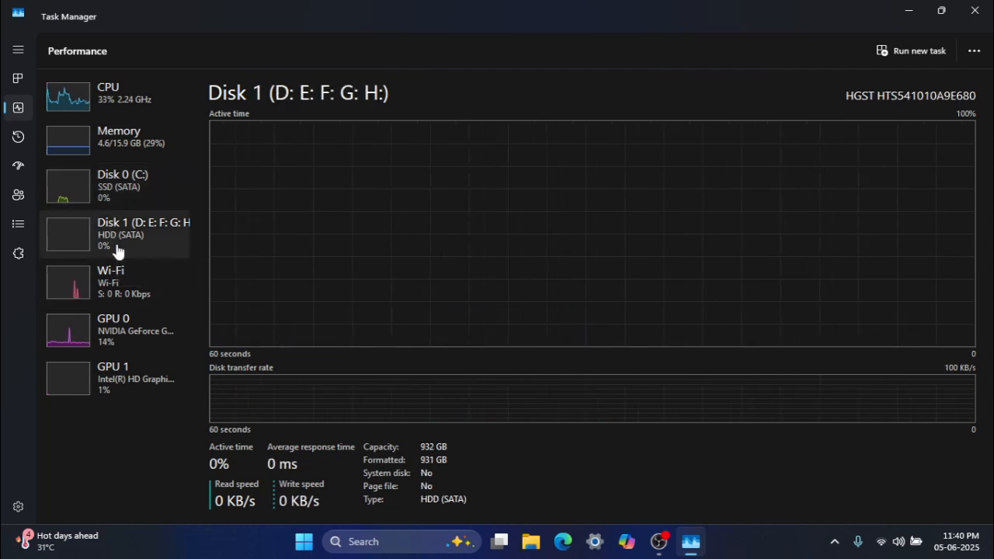
mouse_move(353, 276)
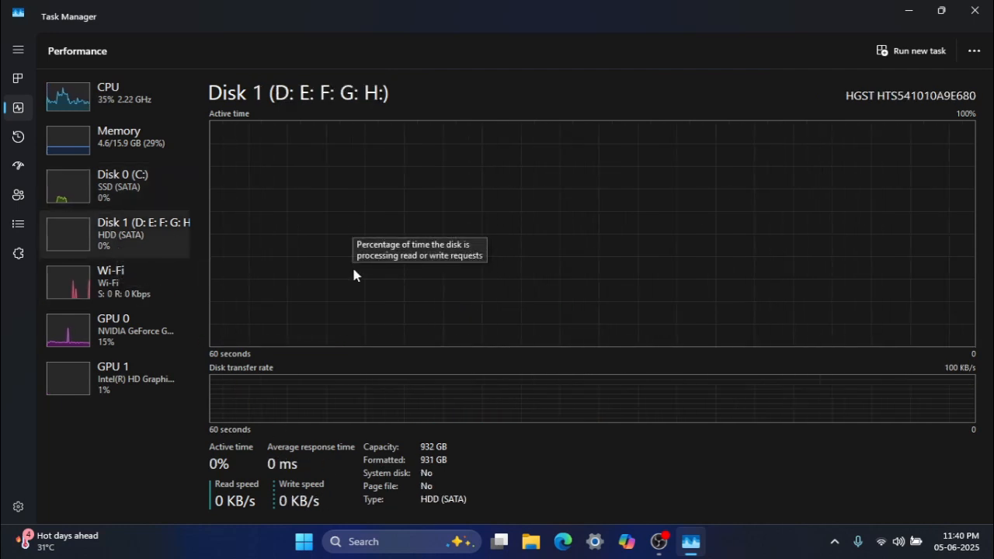
mouse_move(388, 378)
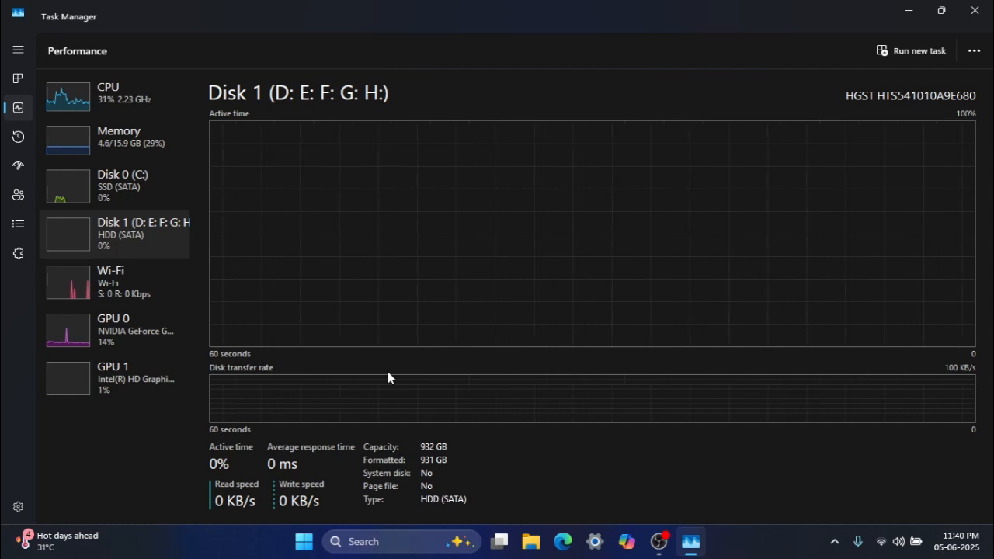
left_click(116, 187)
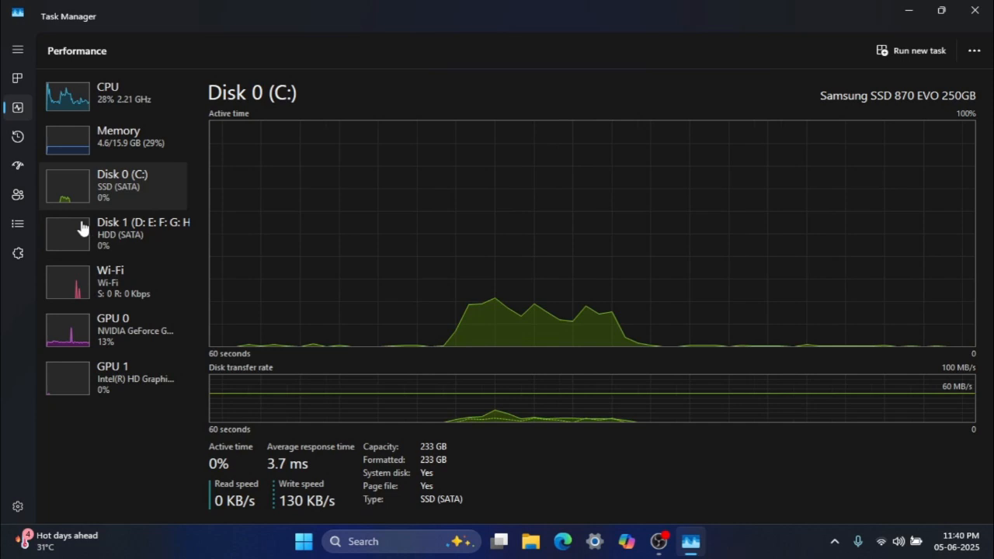
Step: Show the NVIDIA GeForce GT 740M GPU 0 performance details with 2.0 GB dedicated memory
left_click(112, 329)
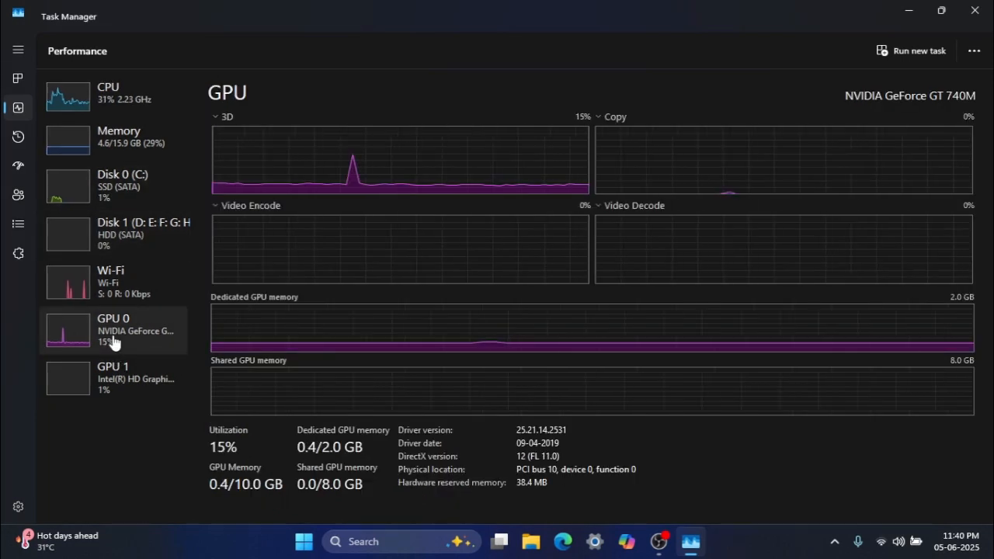
mouse_move(482, 458)
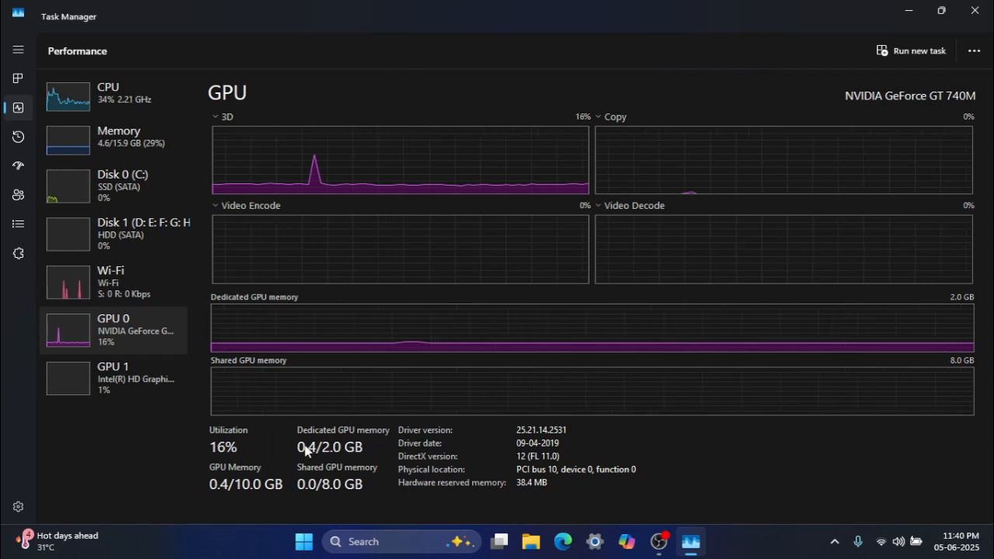
mouse_move(393, 439)
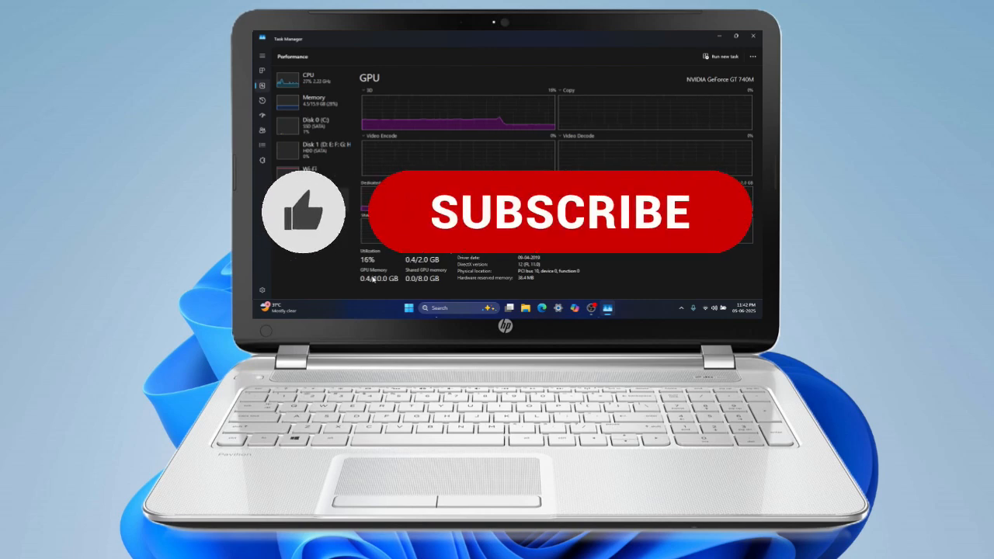
left_click(560, 212)
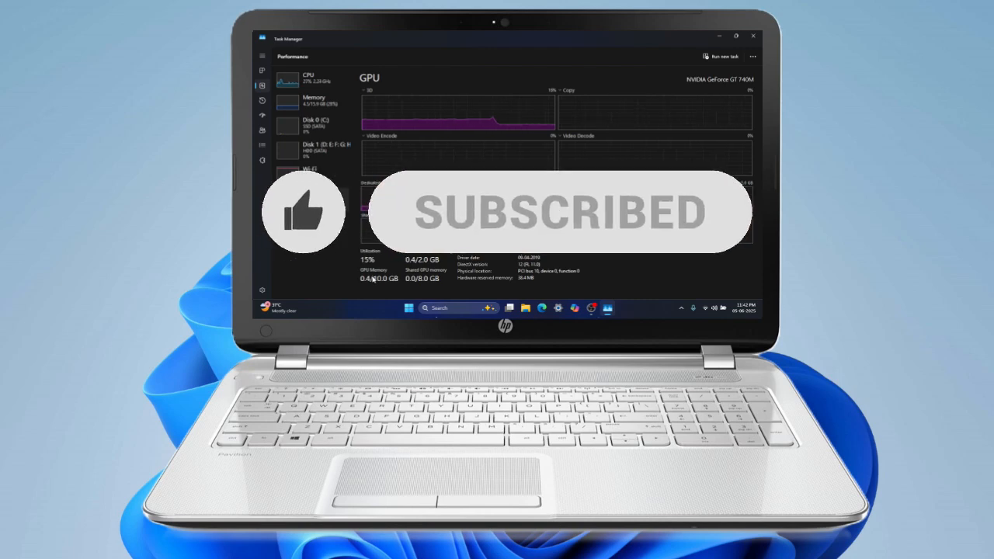